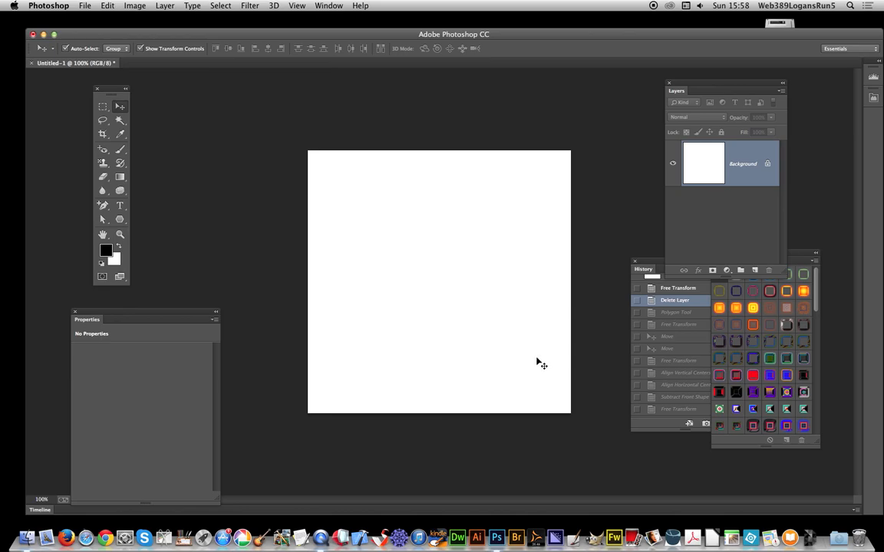
mouse_move(527, 370)
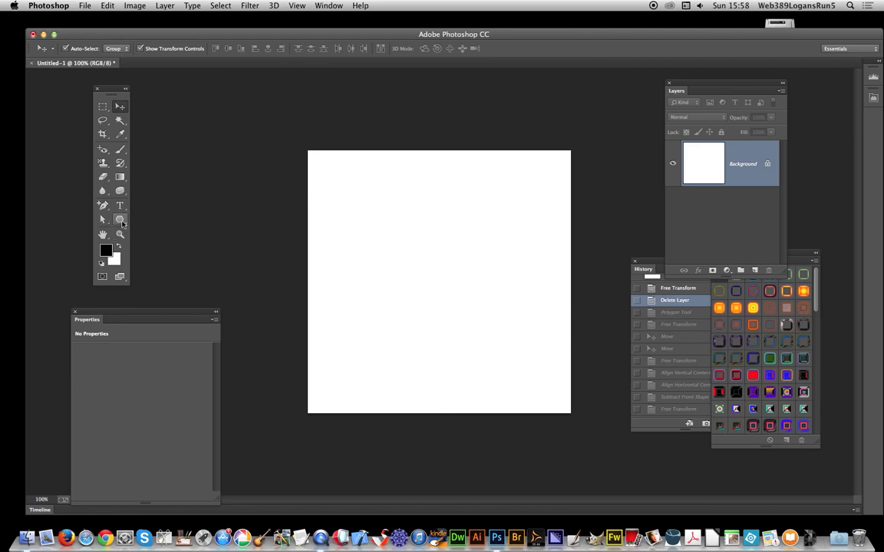
Step: Select the Polygon Tool in shape mode with black fill and 6 sides
left_click(122, 221)
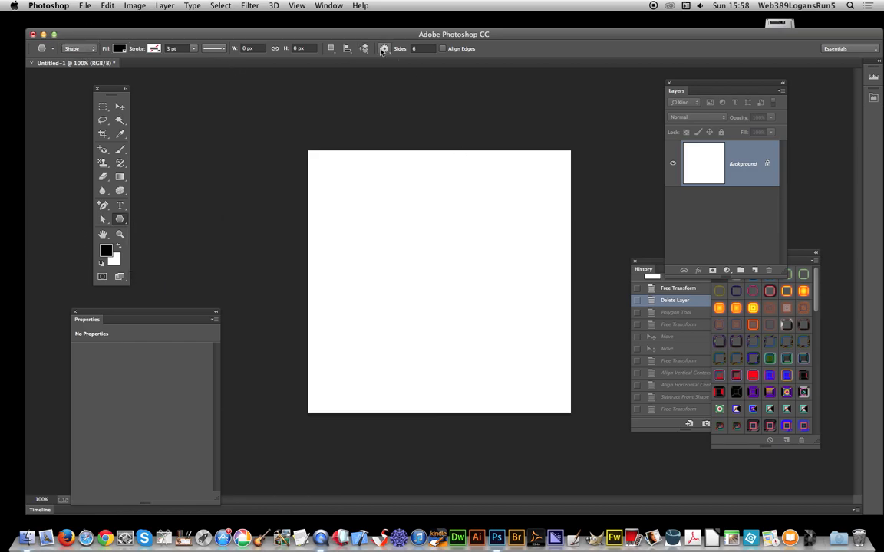
Step: Review the polygon gear options and re-enter Sides as 6
left_click(382, 48)
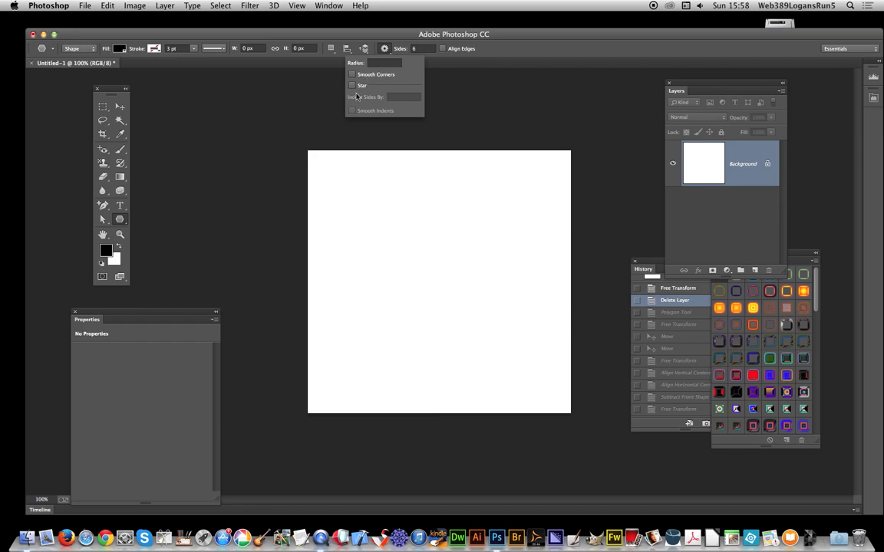
mouse_move(380, 71)
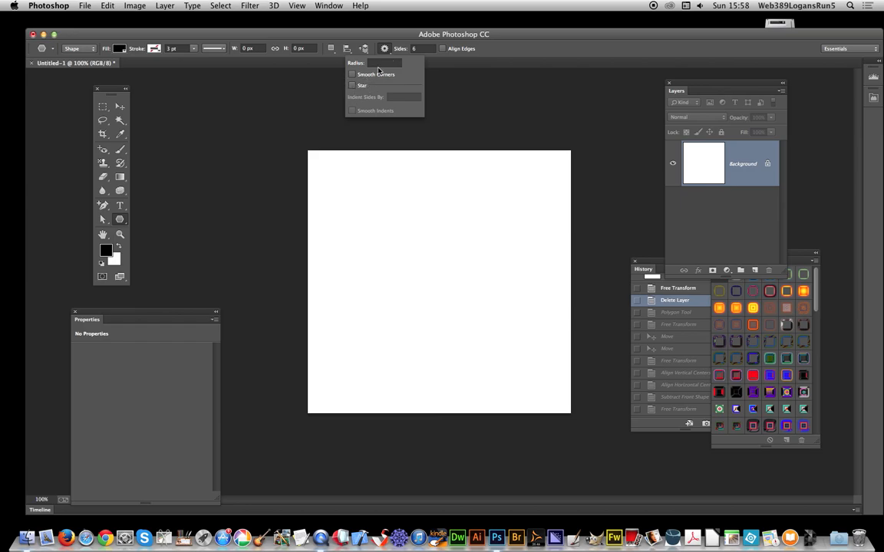
left_click(424, 48)
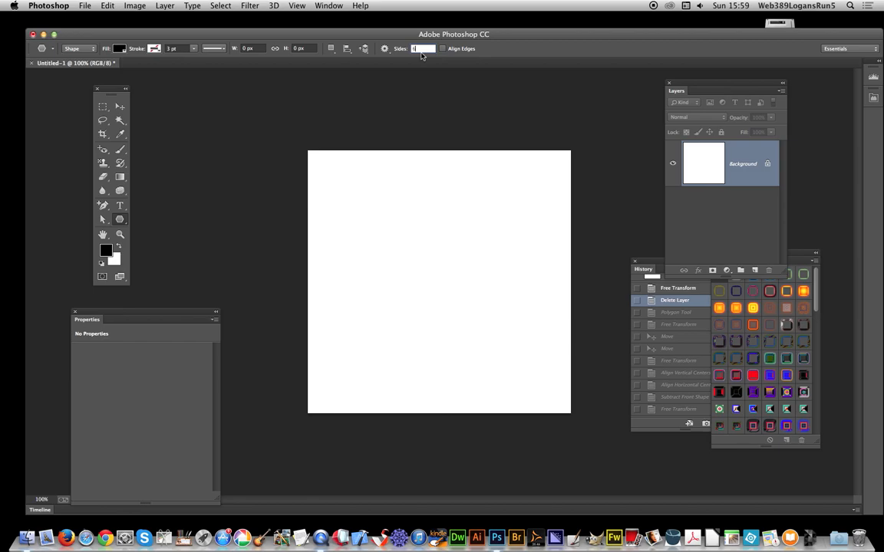
mouse_move(458, 292)
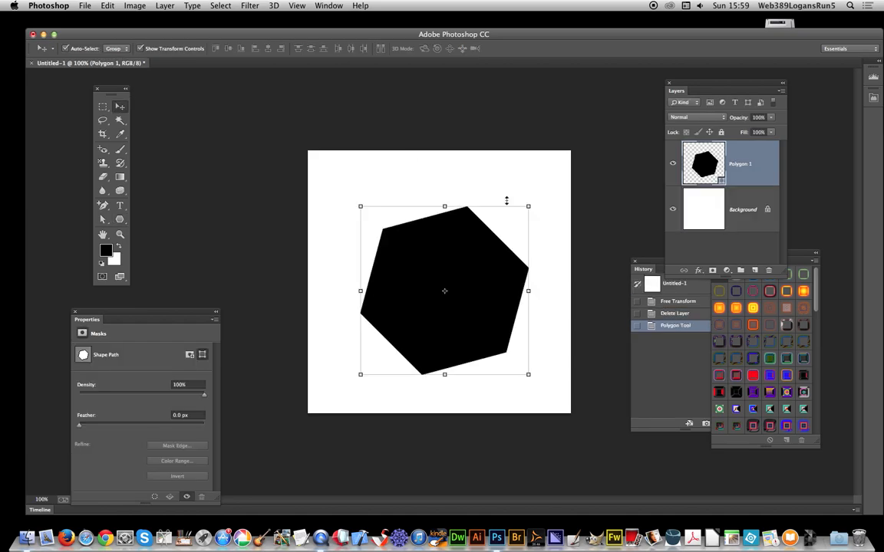
Step: Rotate the hexagon with Free Transform until its top and bottom edges are flat
left_click_drag(528, 205, 552, 245)
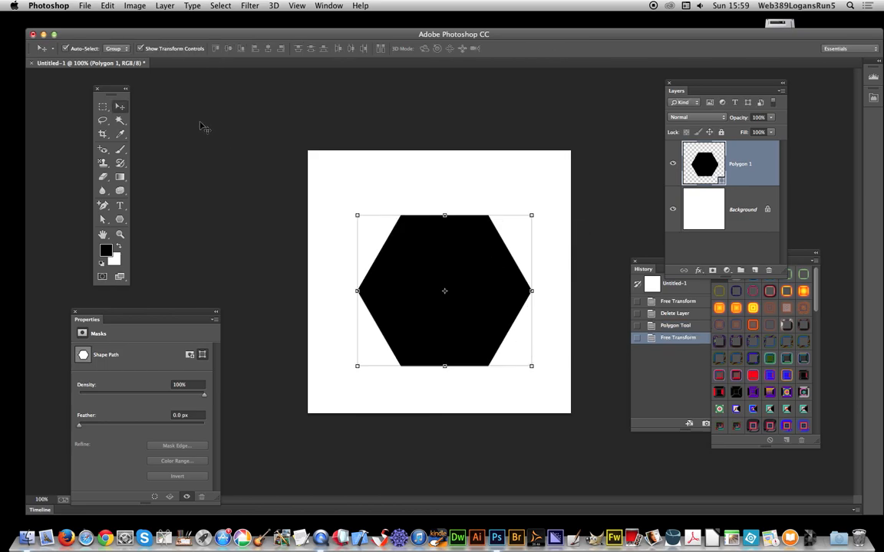
mouse_move(327, 201)
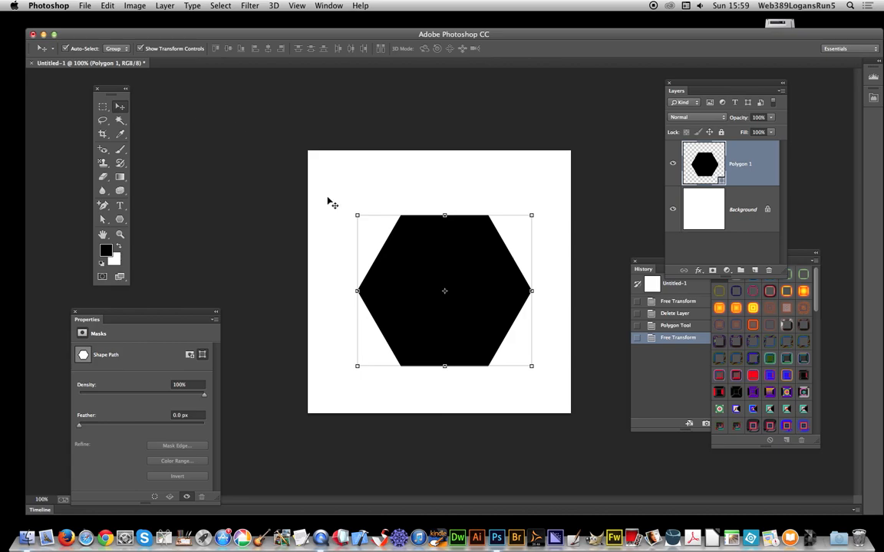
mouse_move(163, 7)
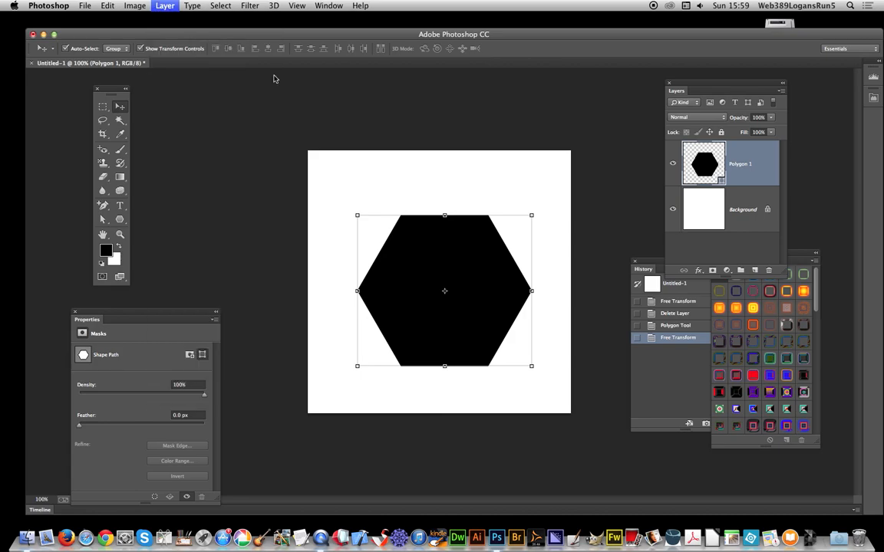
Step: Duplicate the hexagon layer and align both copies on vertical and horizontal centres
left_click(164, 5)
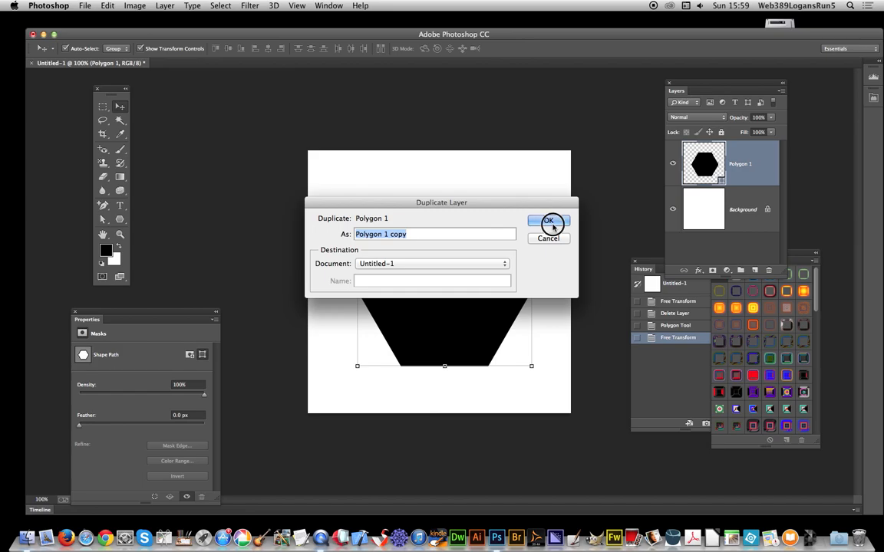
left_click(549, 224)
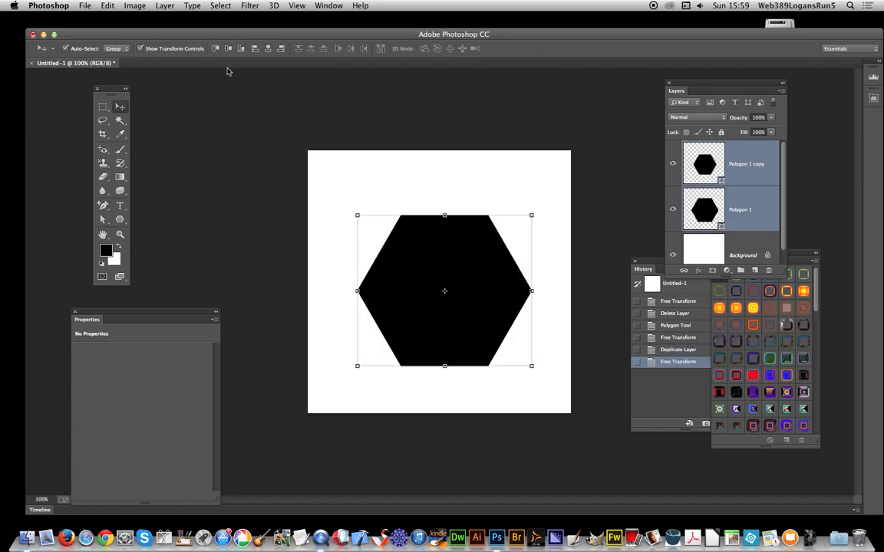
left_click(270, 48)
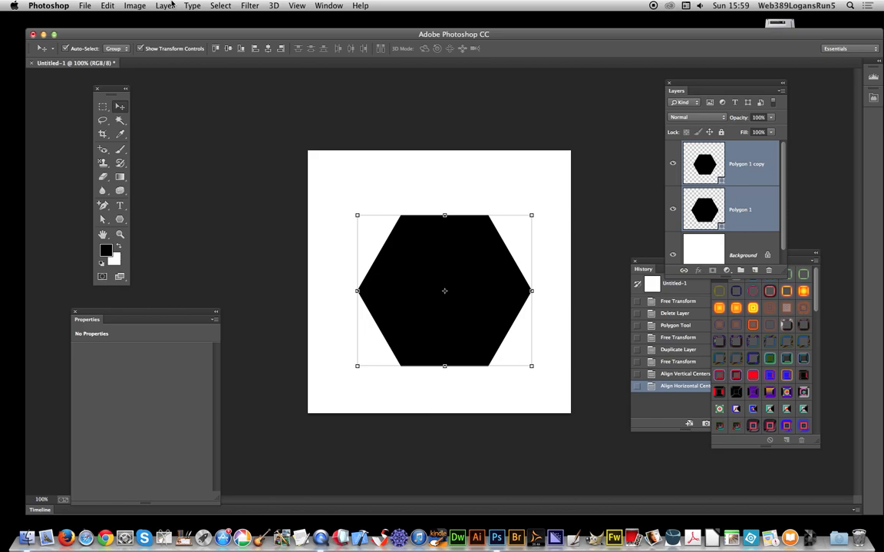
Step: Subtract the front hexagon from the original via Layer > Combine Shapes
left_click(164, 7)
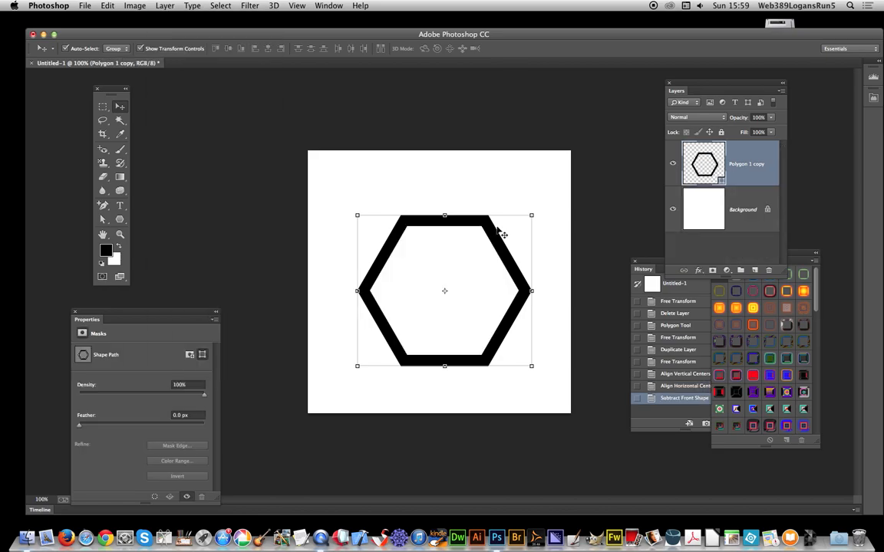
mouse_move(442, 199)
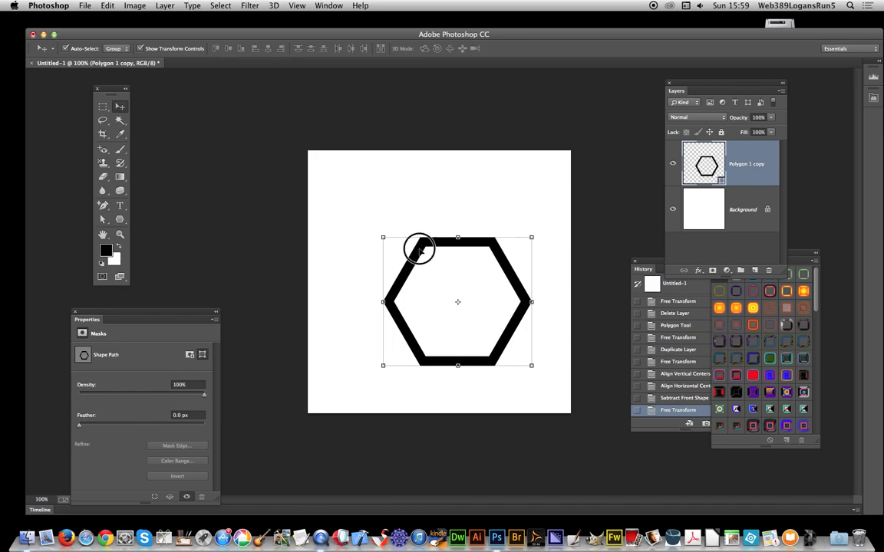
Step: Option-drag ring copies to the upper left, lower left and bottom middle
left_click_drag(419, 248, 315, 190)
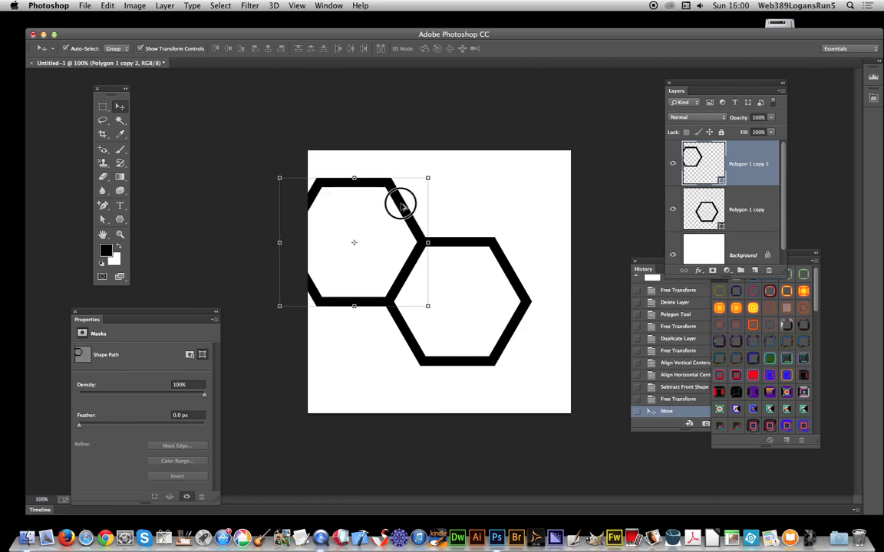
left_click_drag(401, 204, 397, 326)
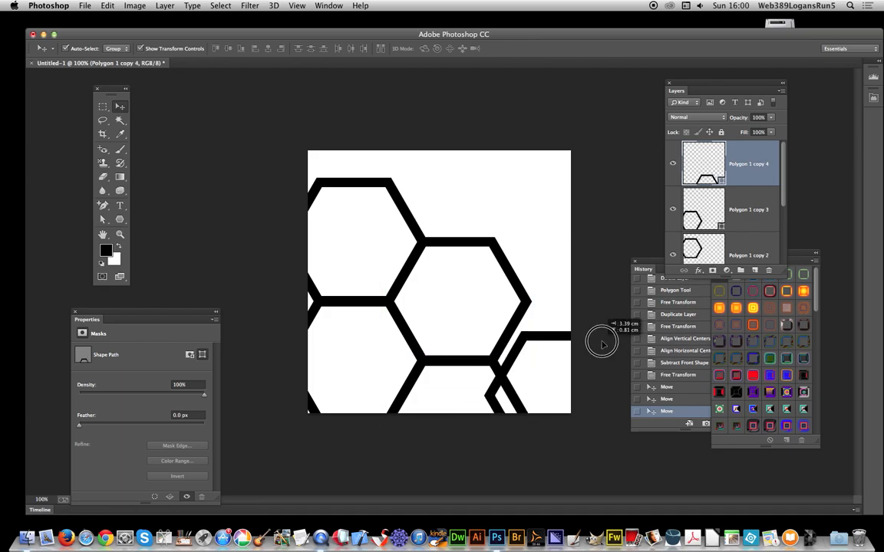
left_click_drag(602, 343, 603, 311)
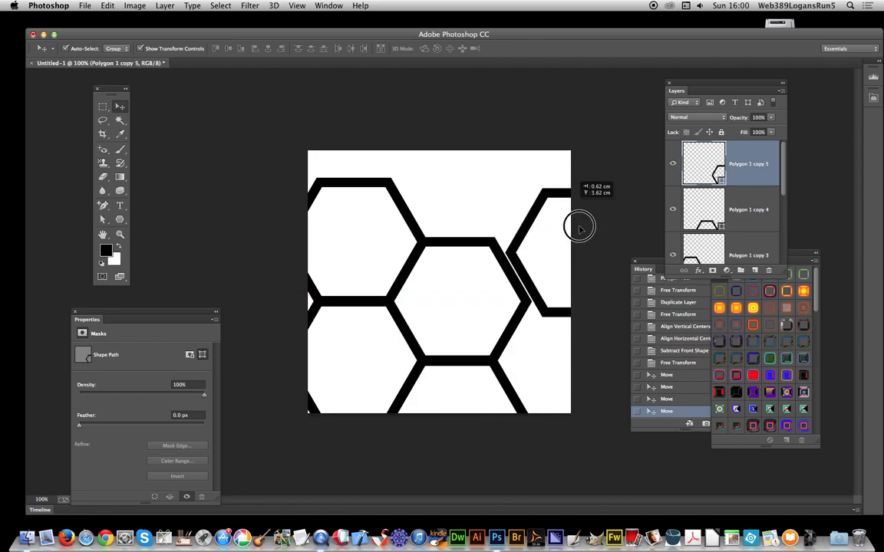
Step: Add ring copies along the right and top edges and align the last one
left_click_drag(579, 228, 550, 300)
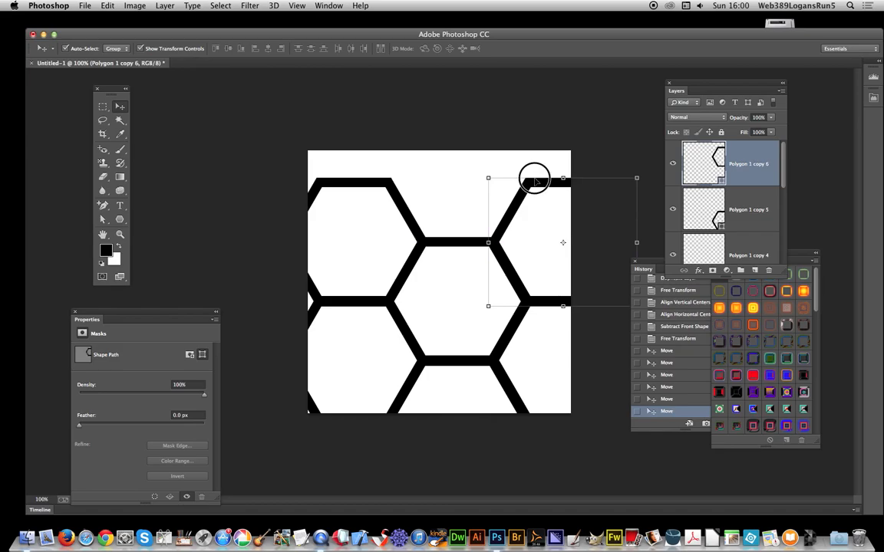
left_click_drag(535, 180, 433, 124)
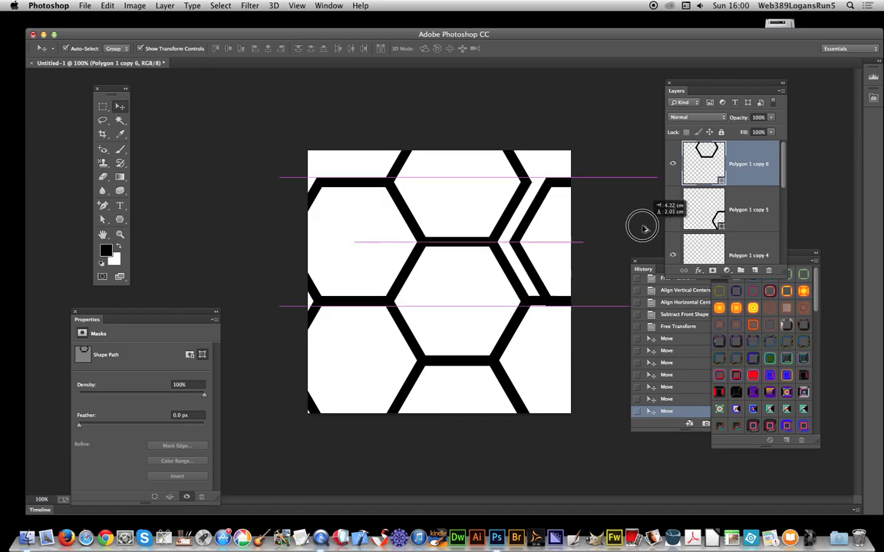
left_click_drag(643, 228, 623, 231)
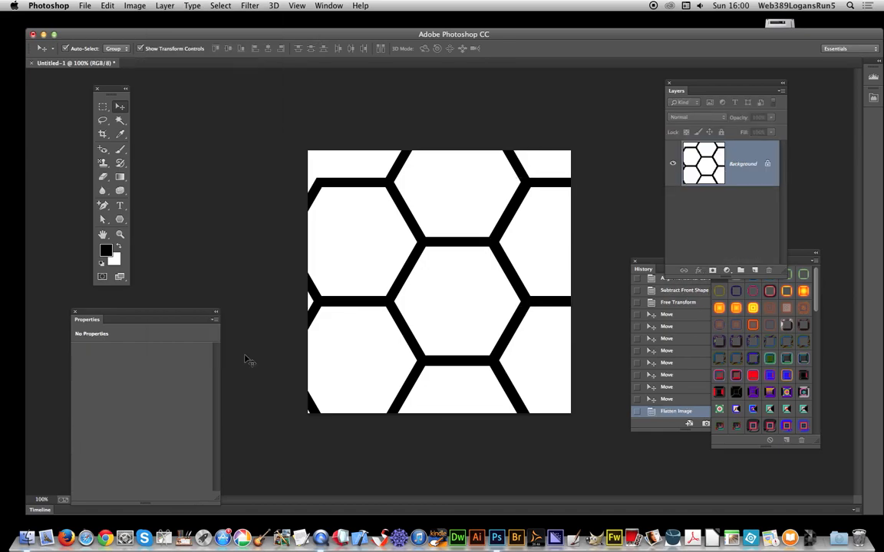
mouse_move(259, 347)
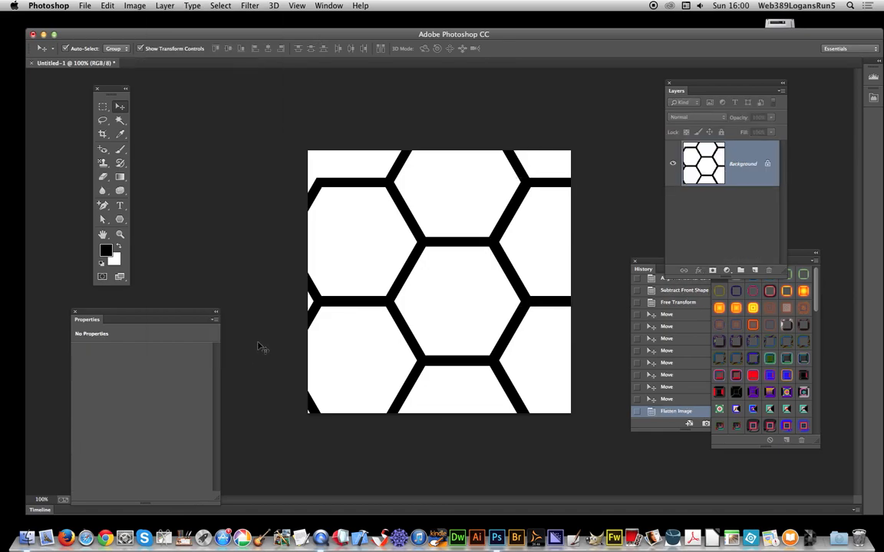